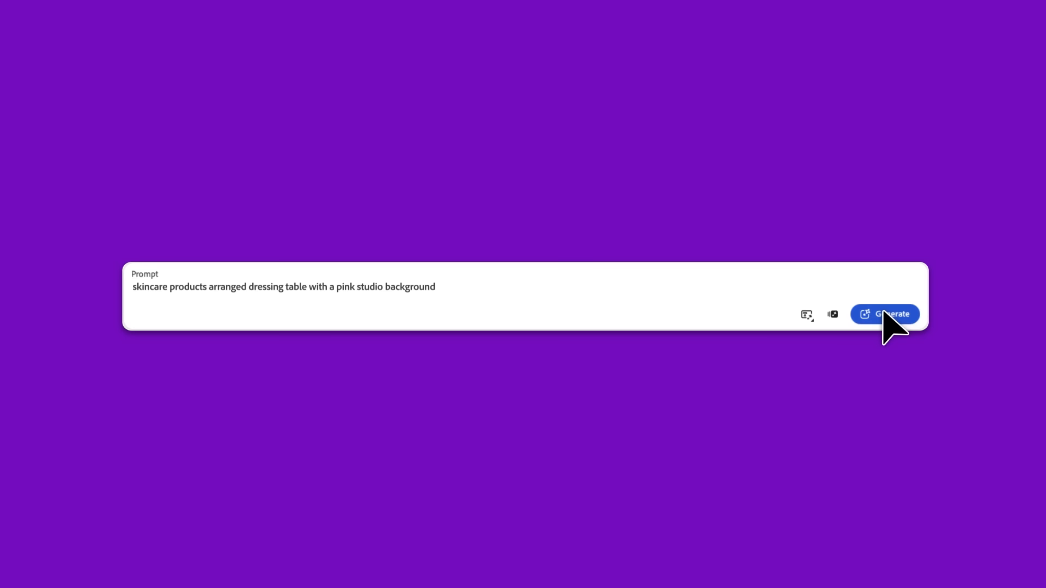
Generate the skincare images, then expand the Aspect ratio list (Widescreen 16:9) to view the choices
click(885, 314)
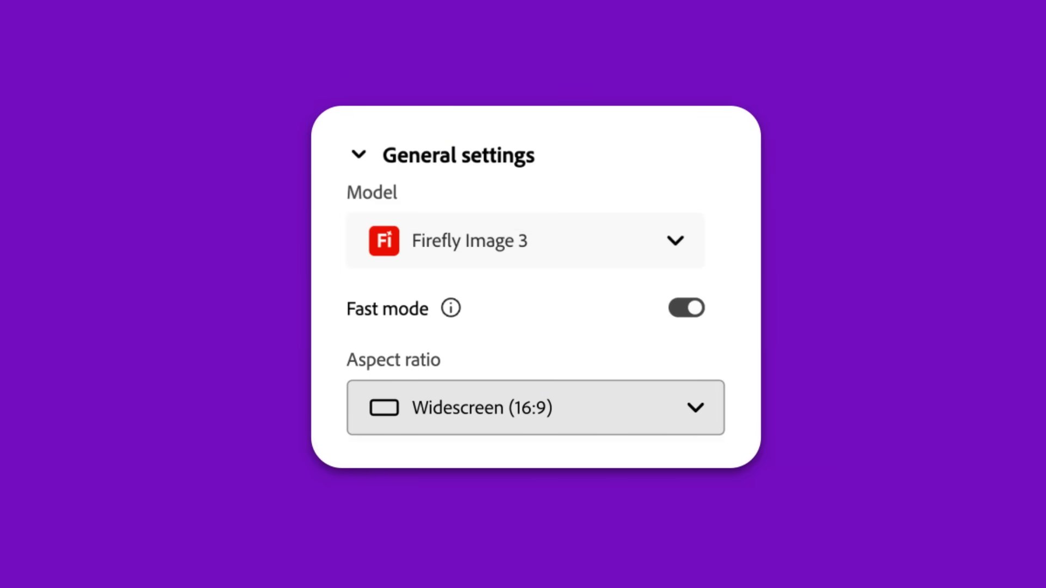
click(534, 408)
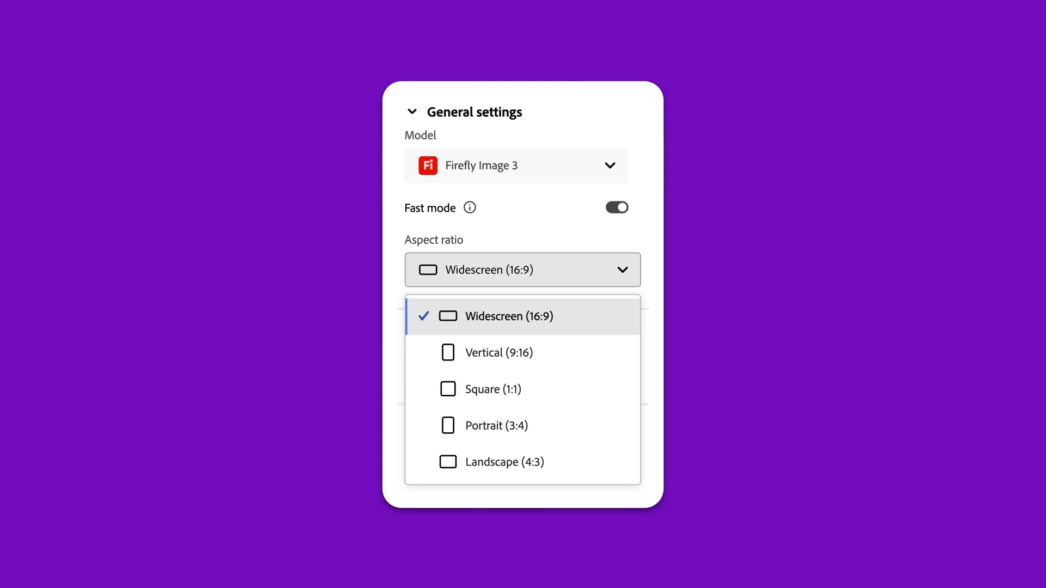
scroll(down, 3)
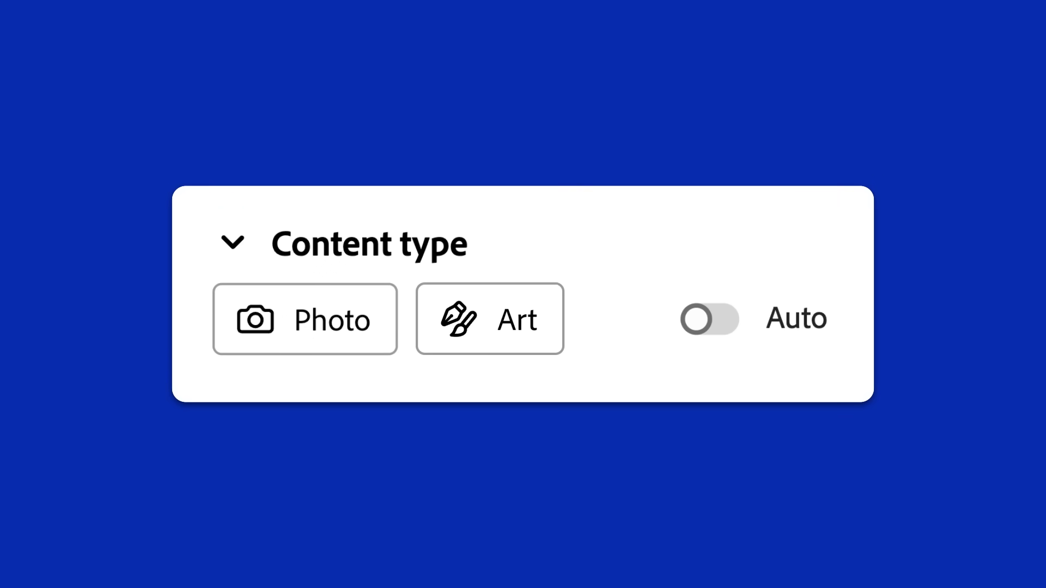
Set content type to Art and generate a golden retriever playing in a garden for a children's book cover
click(305, 319)
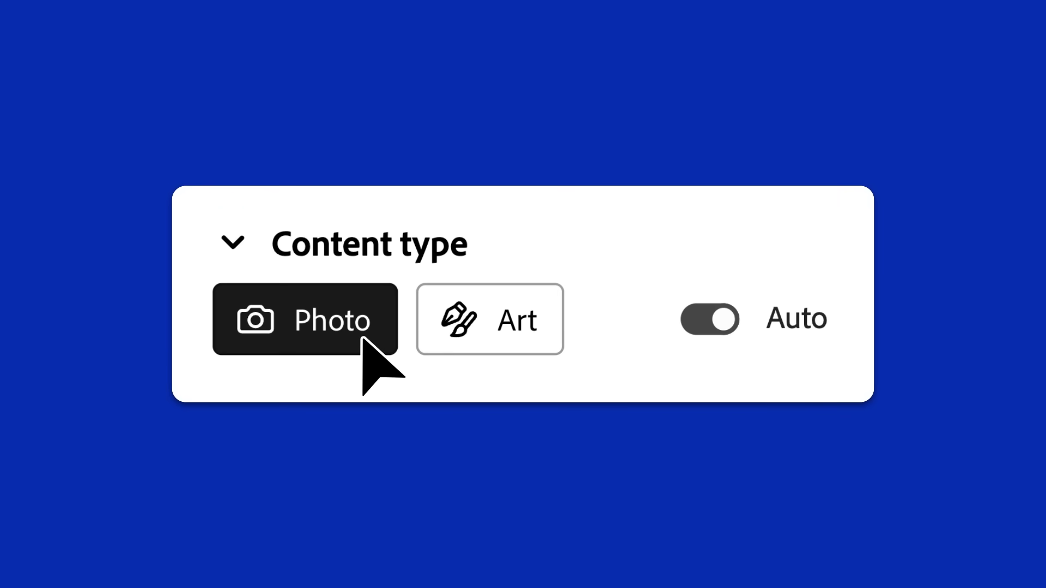
click(490, 319)
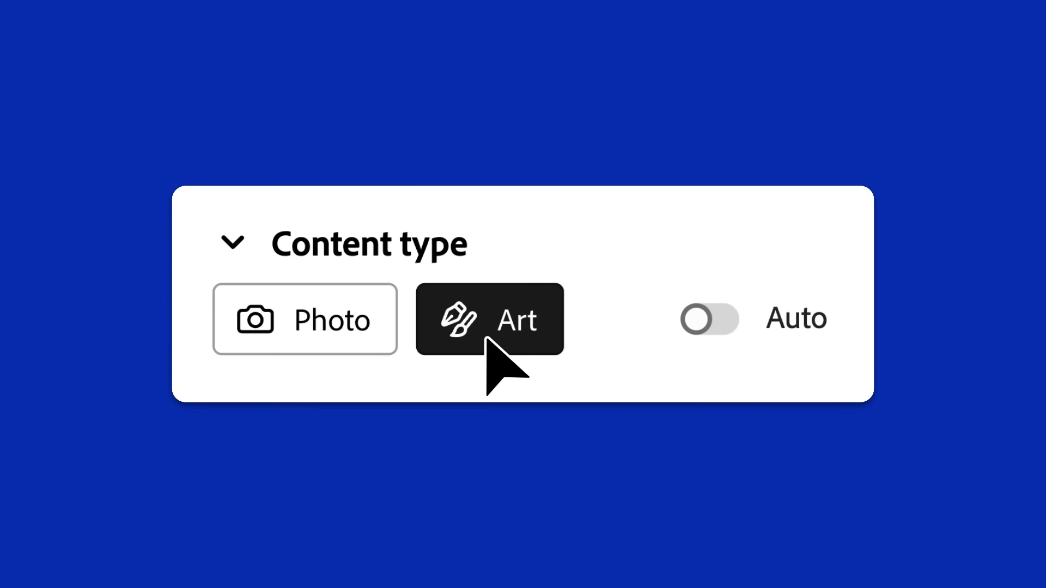
text(an illustratio)
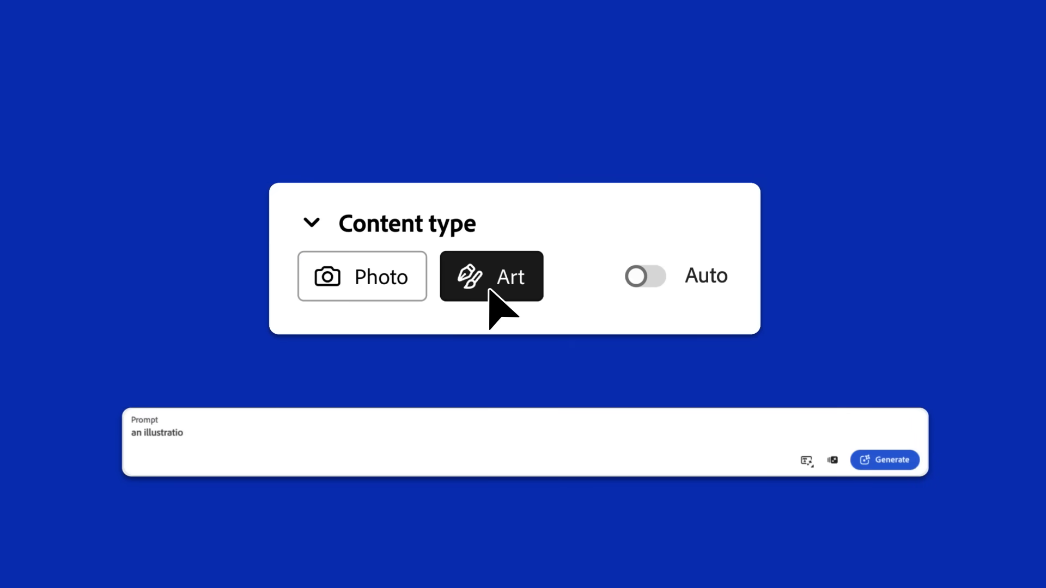
text(of a golden retriever playing outside in a garden with a ball f)
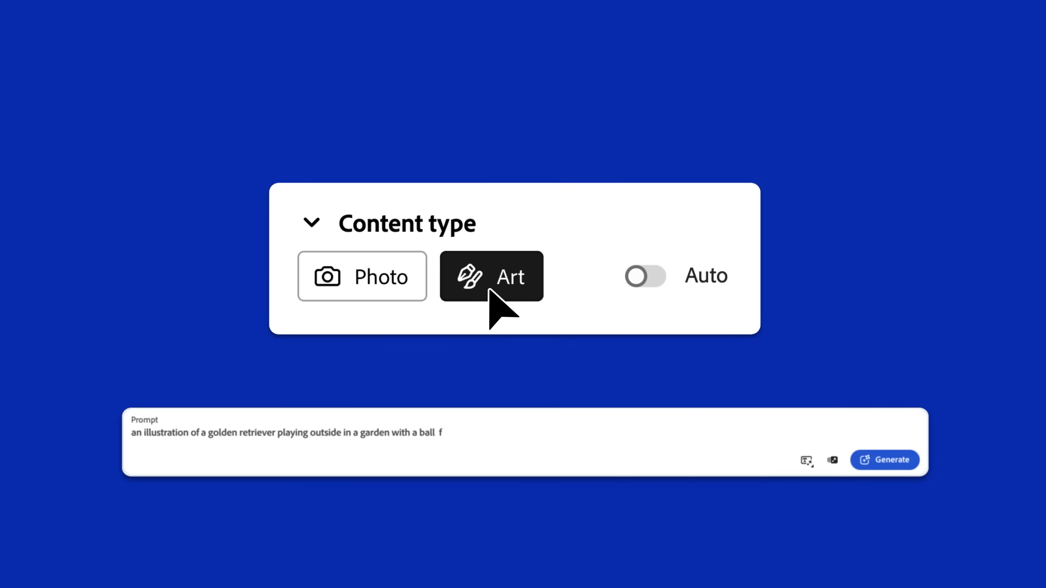
text(or a children's book cover)
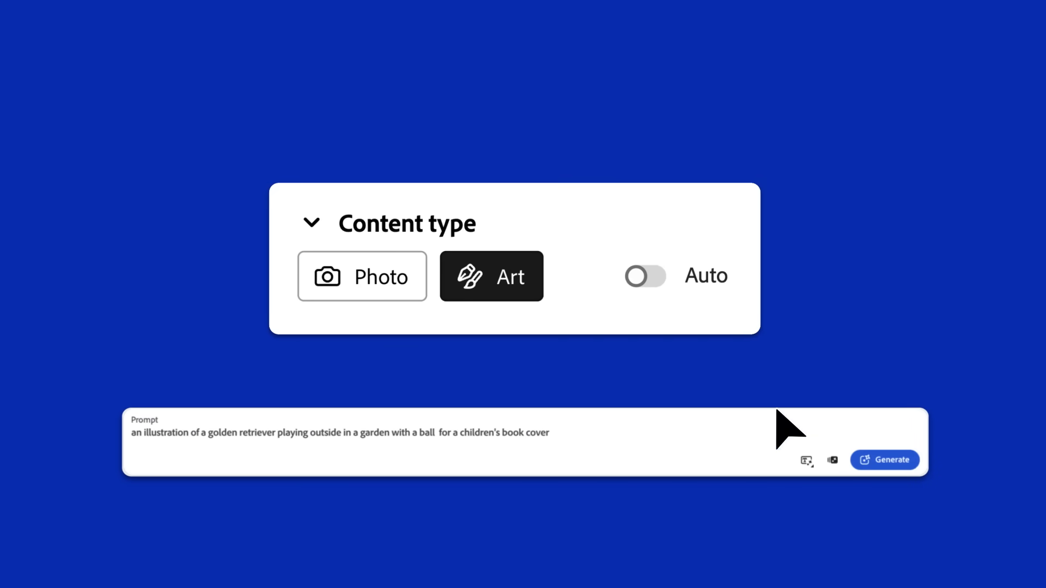
click(884, 460)
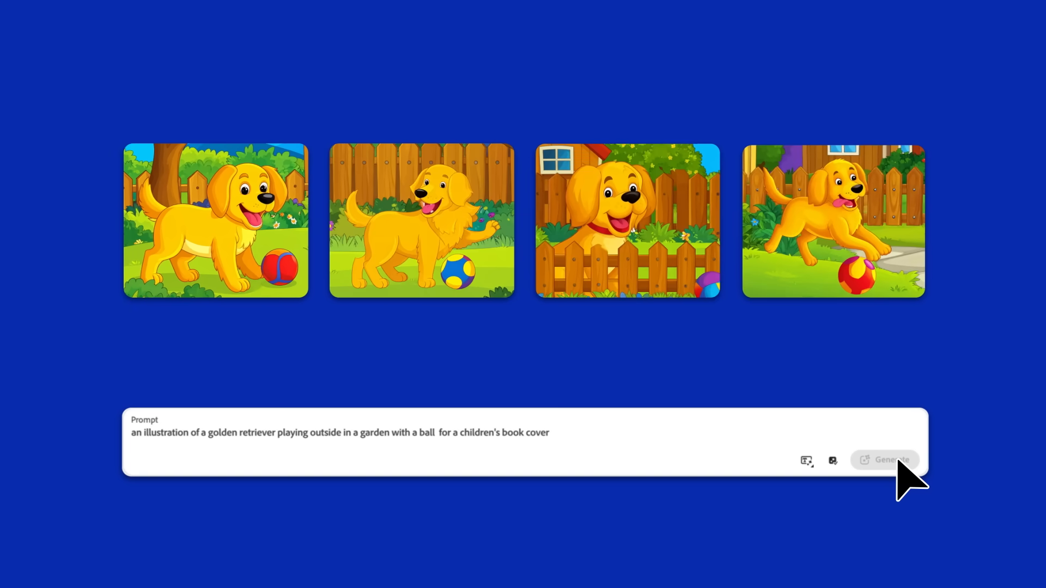
Reword the prompt as a photorealistic portrait and generate again
text(a photorealistic por)
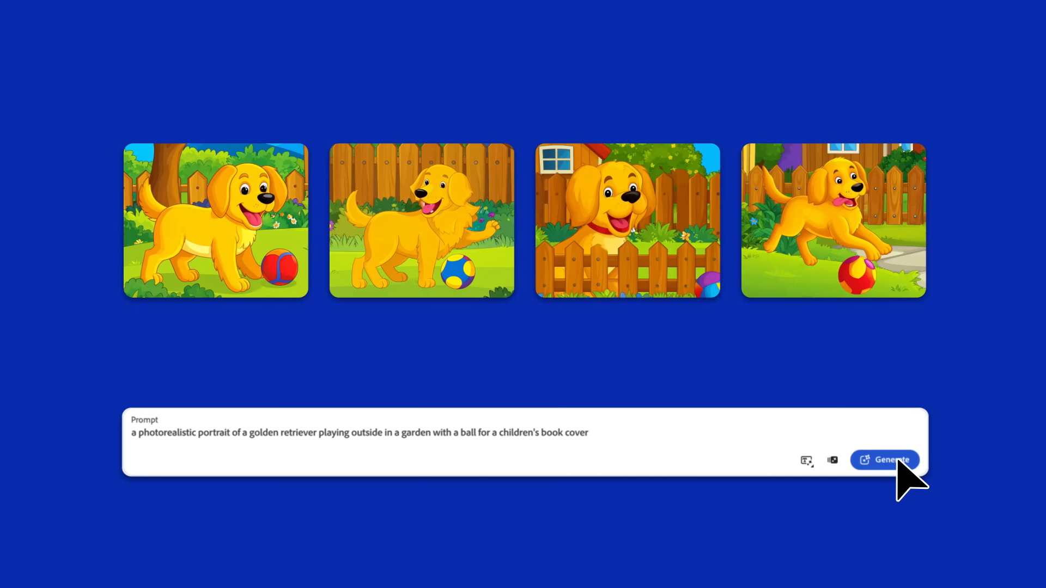
click(884, 459)
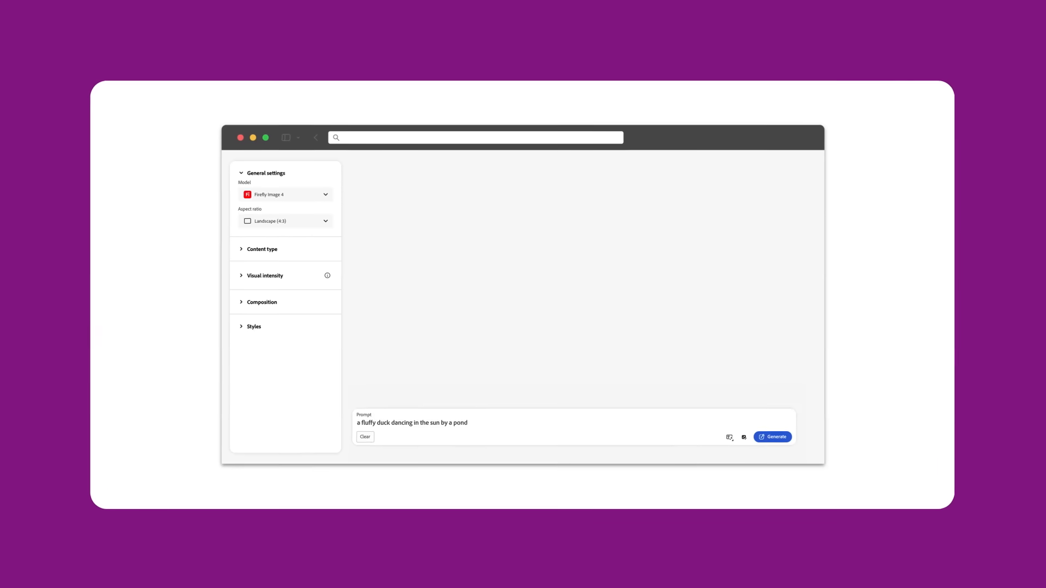
Lower Visual intensity to its minimum and generate the fluffy duck images
click(265, 276)
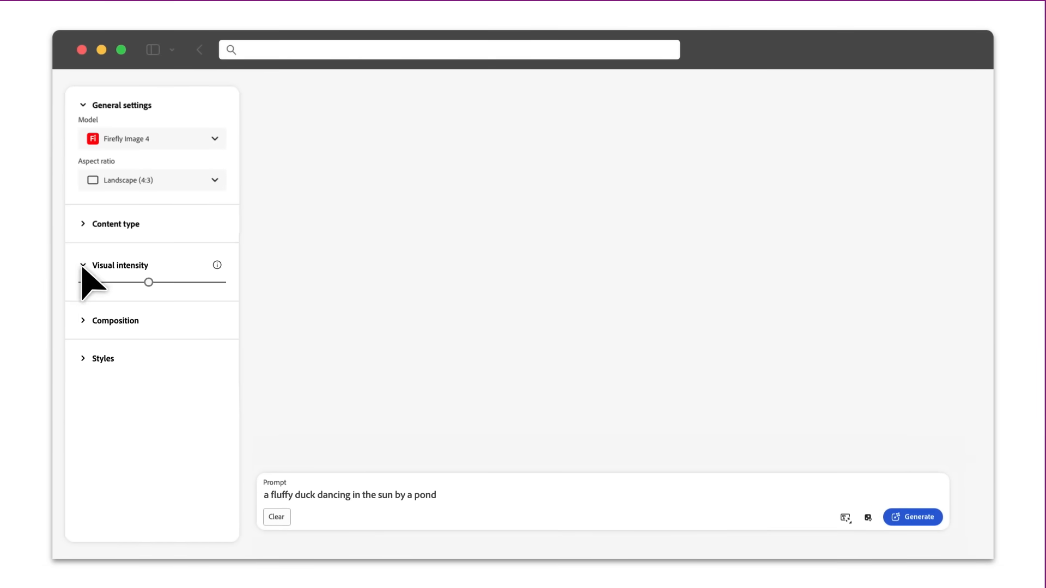
mouse_move(57, 307)
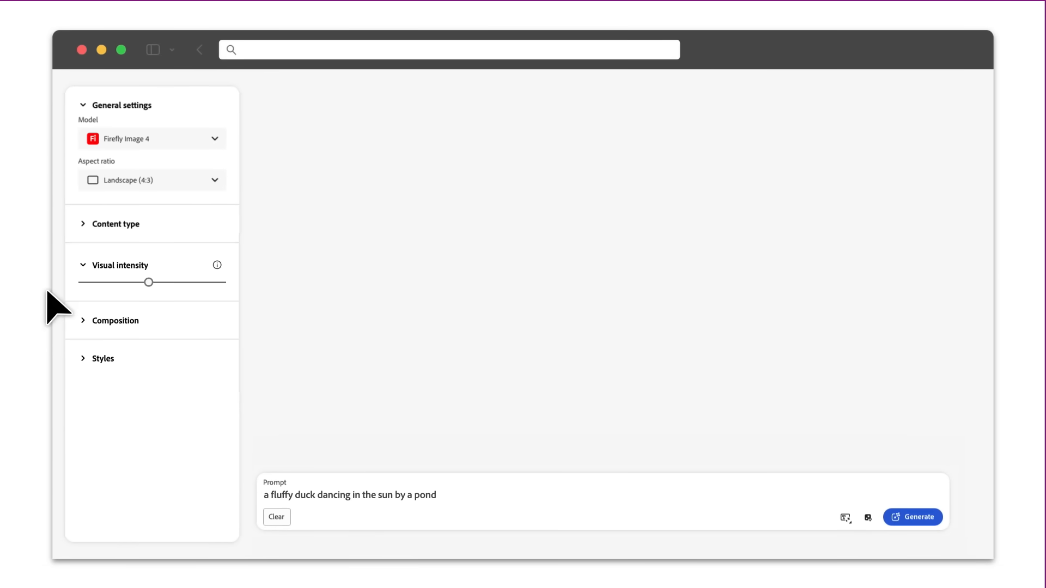
click(912, 517)
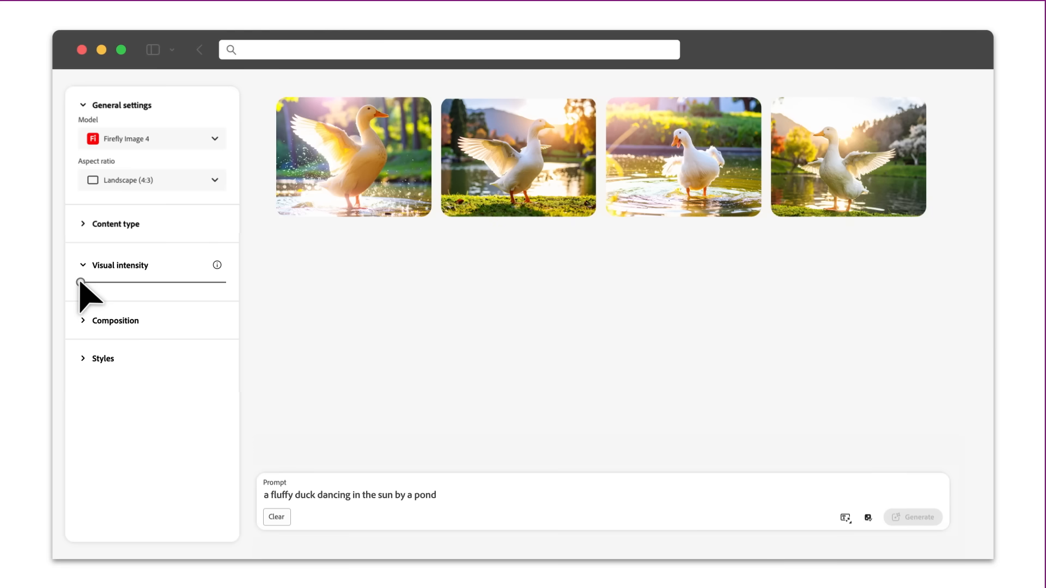
drag(80, 282, 226, 282)
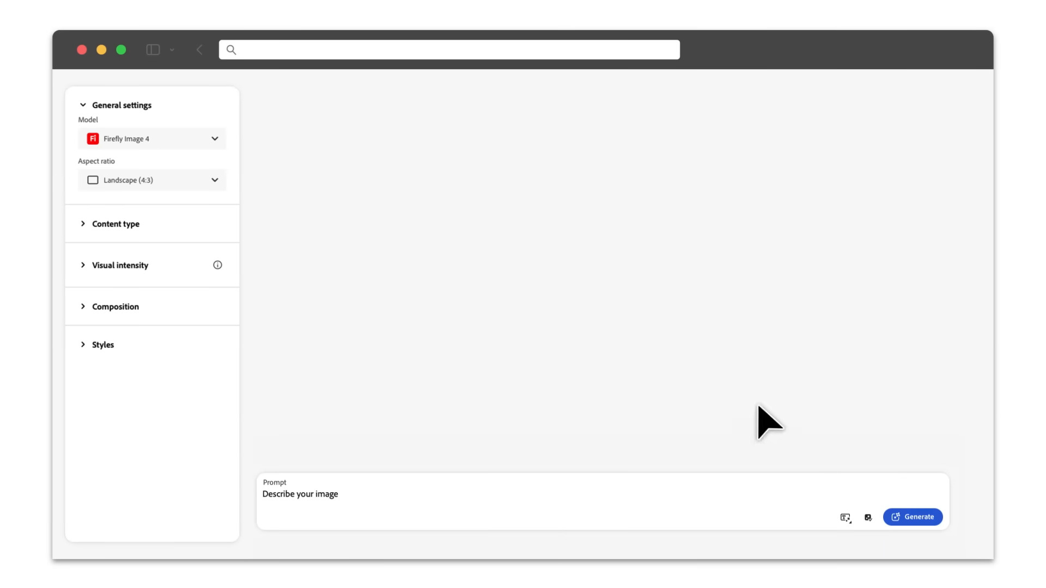
Use the headphones photo as composition reference and generate 'bright blue headphones with colorful musical notes radiating from them'
click(116, 306)
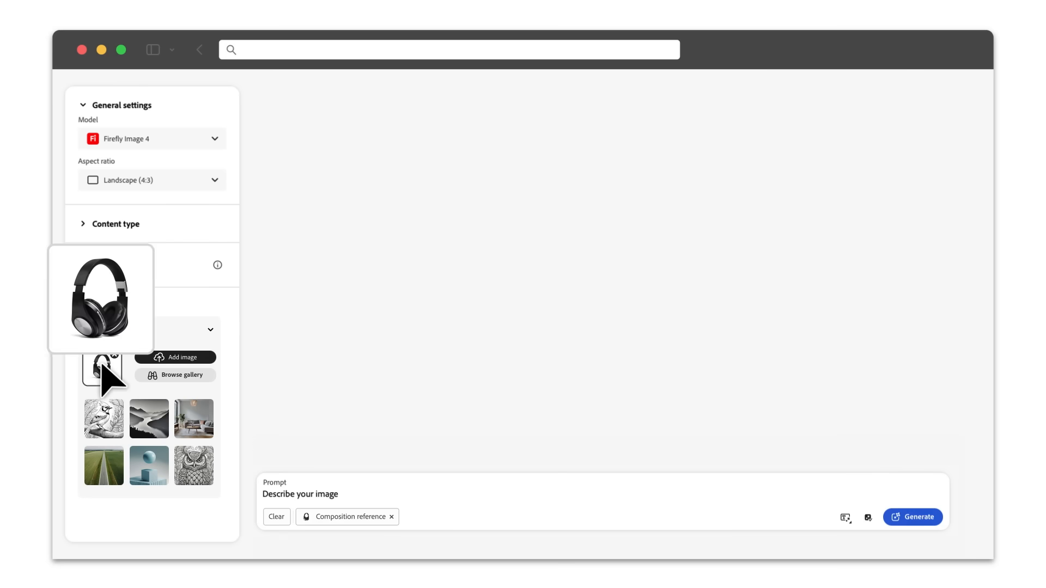
text(bright blue headphones with c)
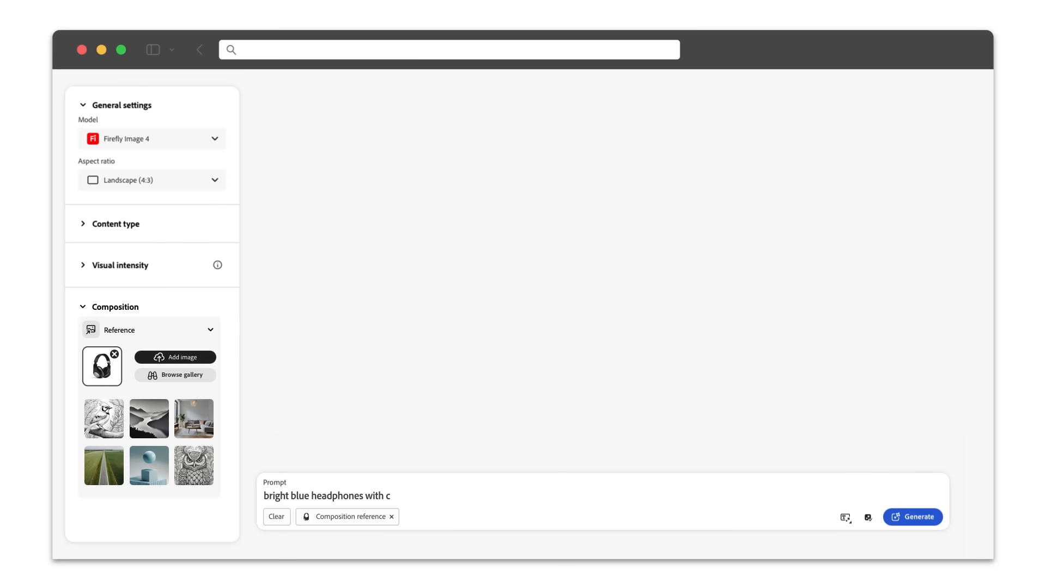
text(olorful musical notes radiating from them)
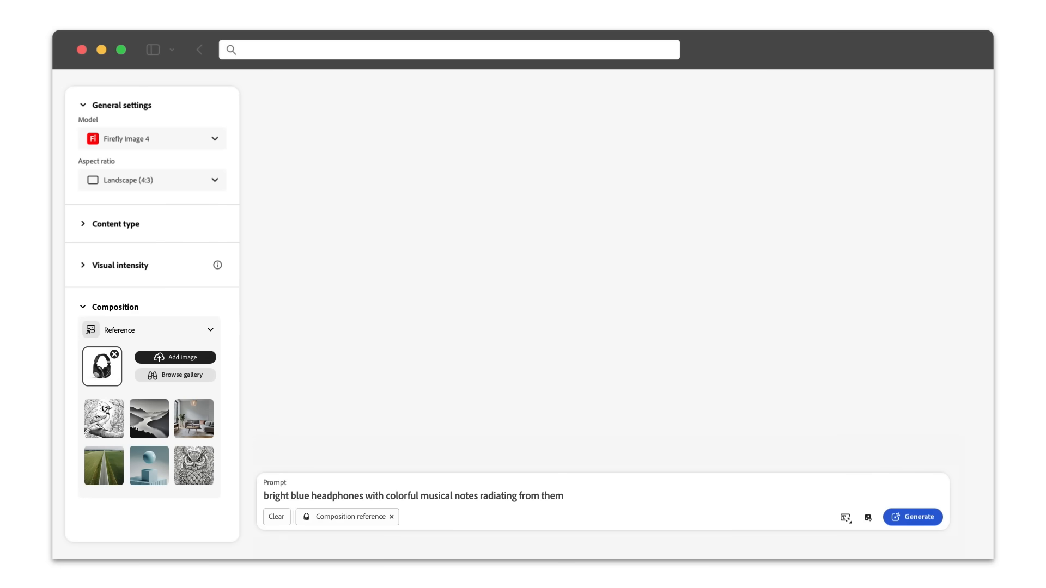
click(912, 518)
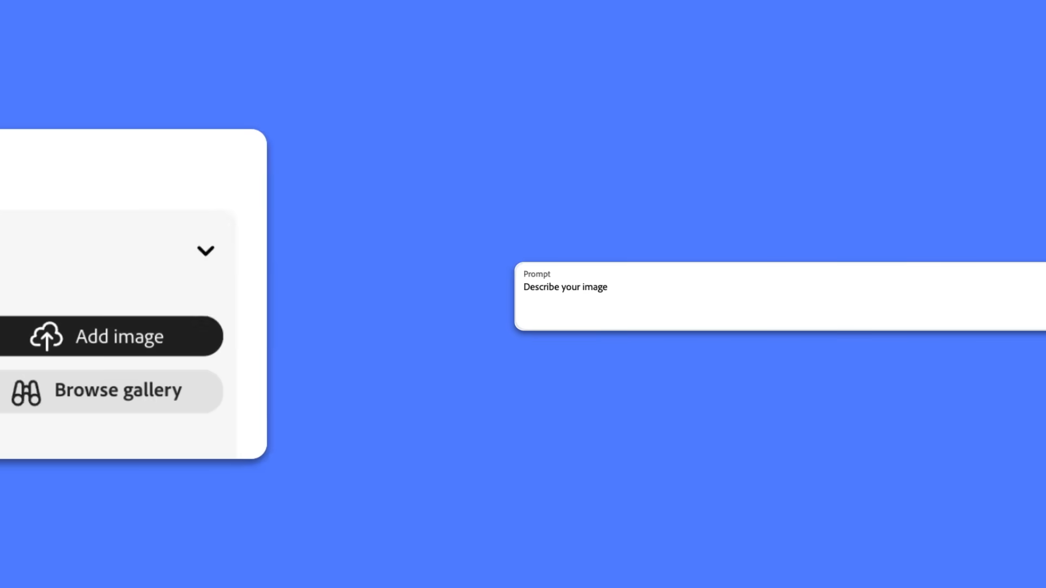
Generate an image from the 'blueberry with condensation on top of' a pink cotton-candy cloud prompt
text(blueberry with condensation on top of d)
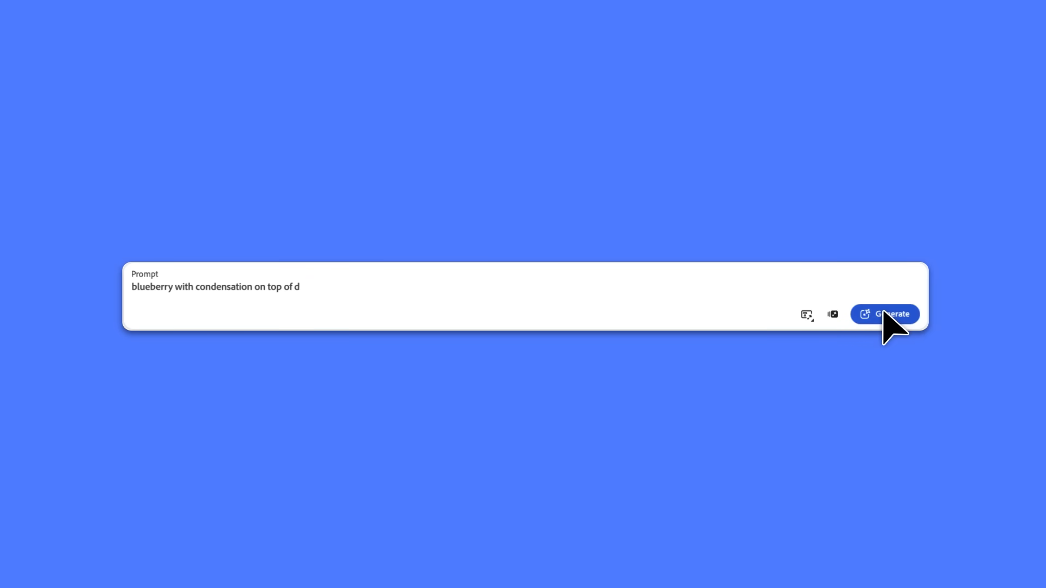
click(885, 314)
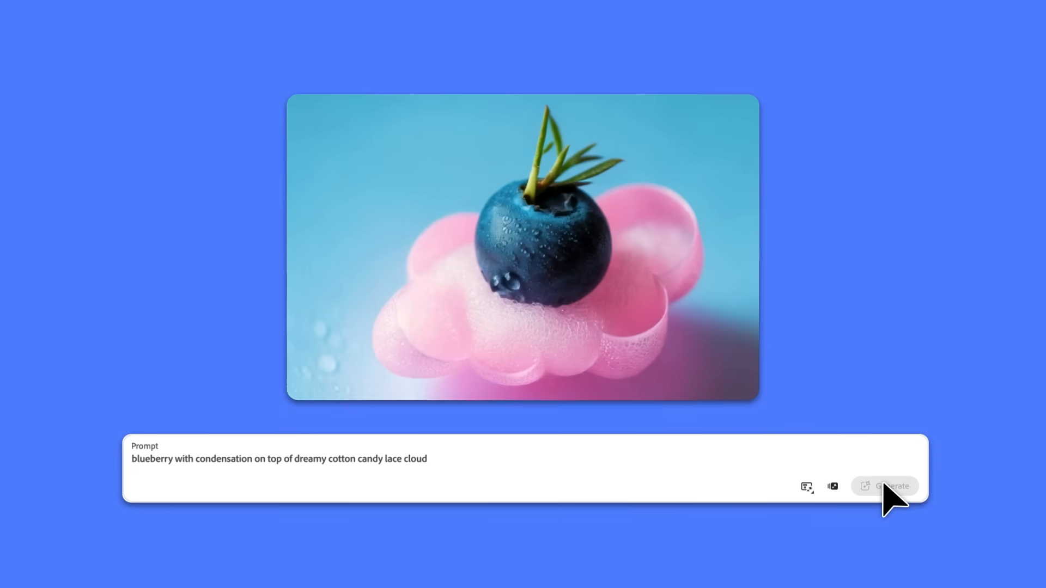